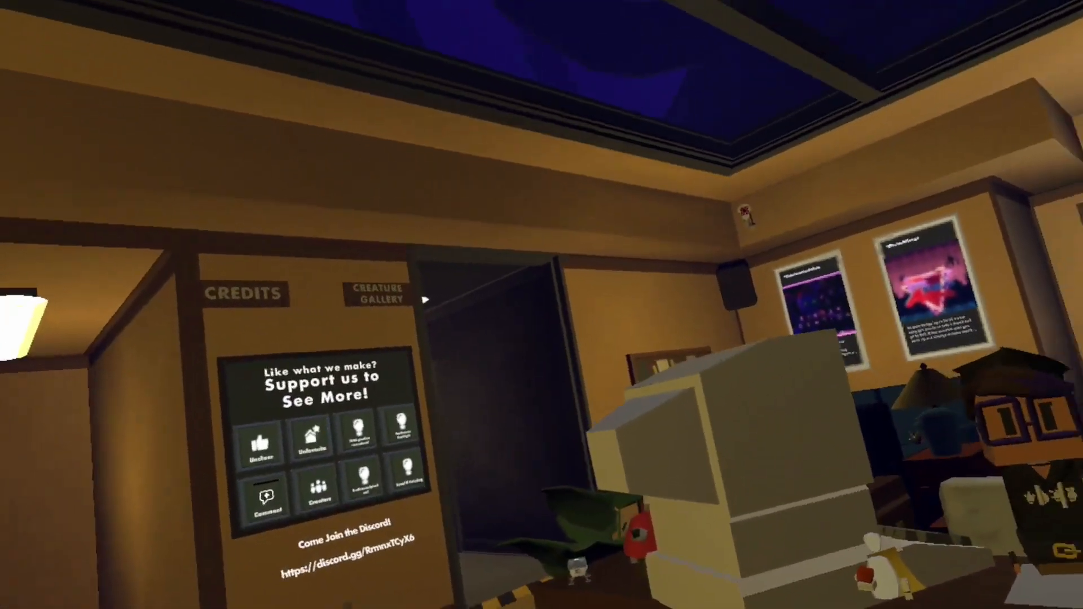
mouse_move(542, 304)
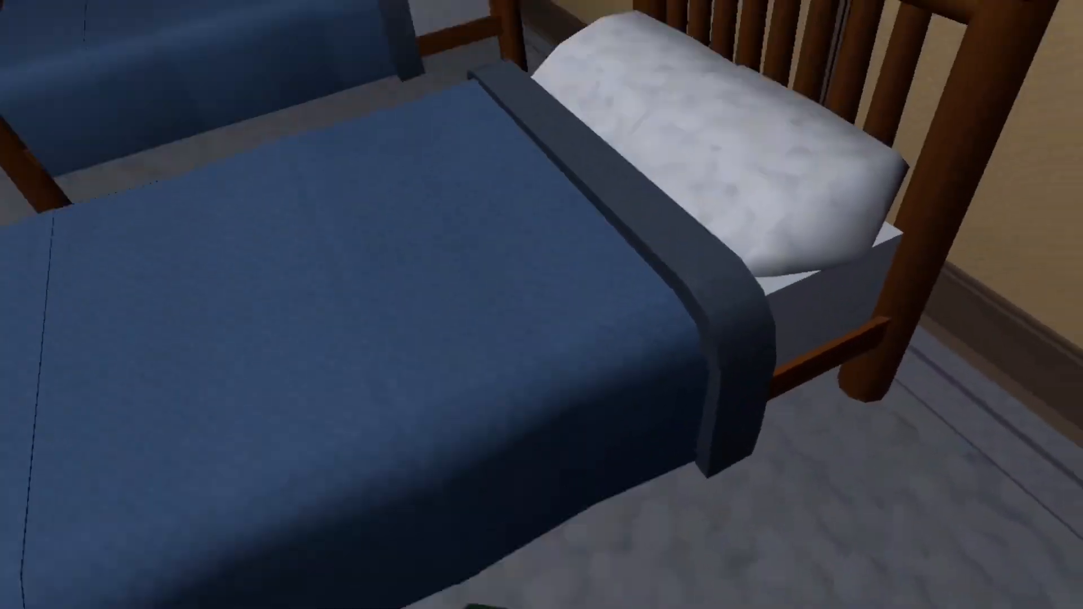
mouse_move(542, 305)
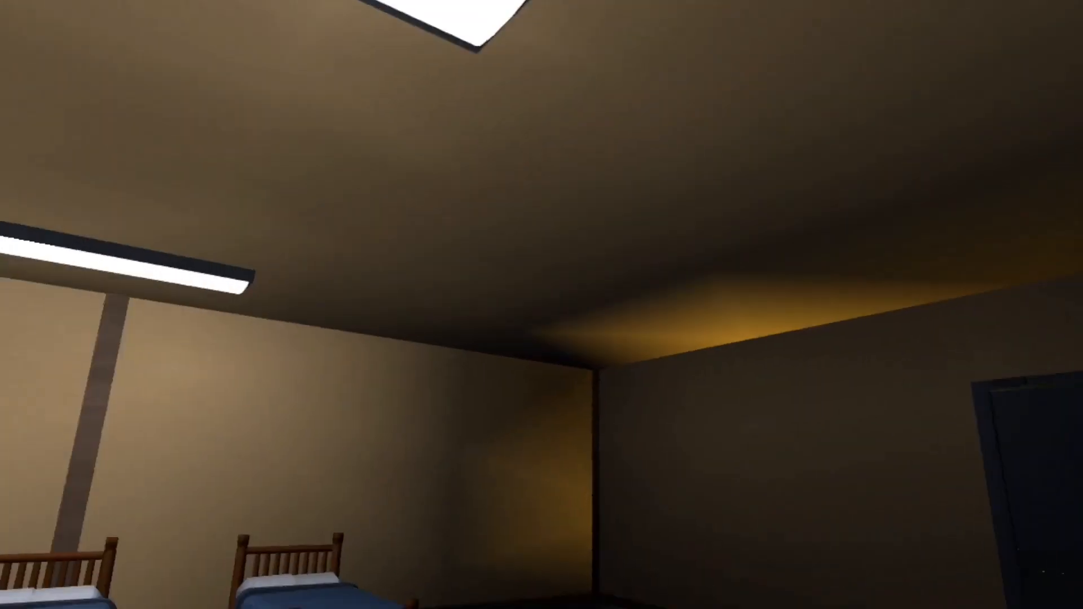
mouse_move(542, 304)
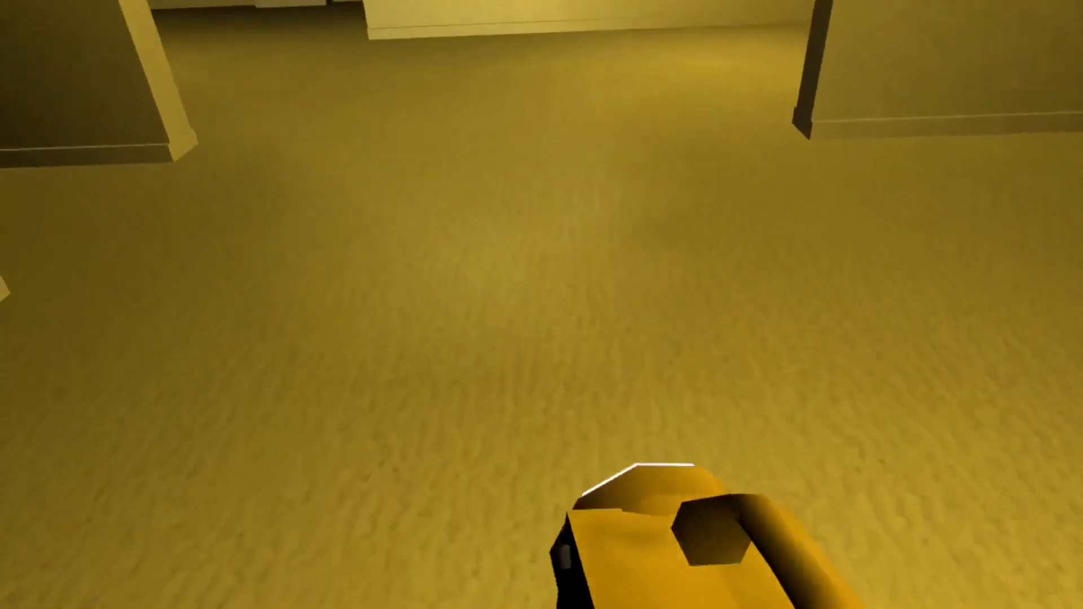
mouse_move(542, 208)
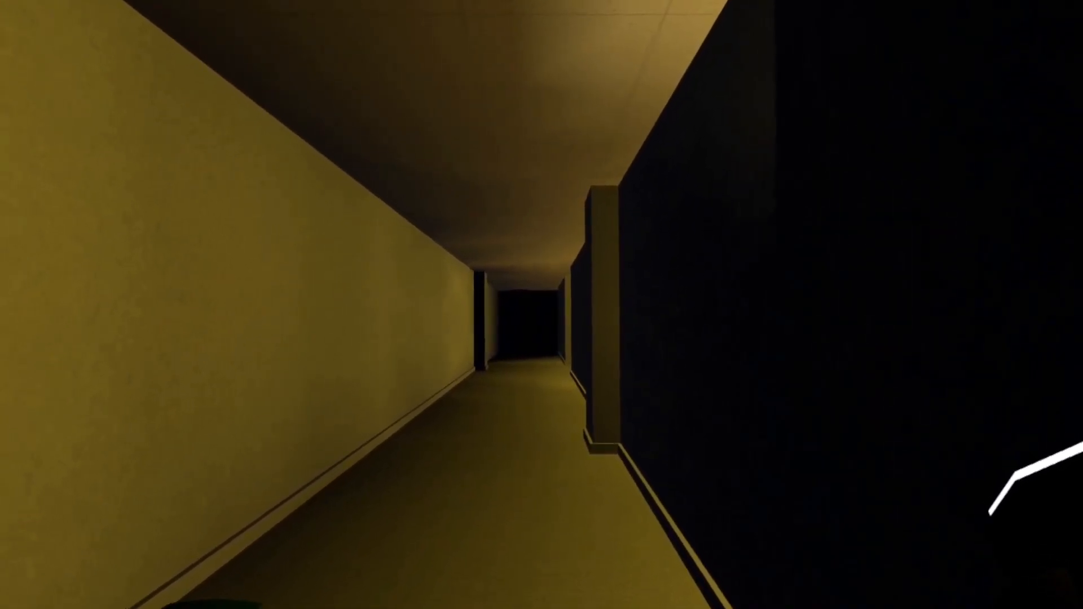
mouse_move(541, 305)
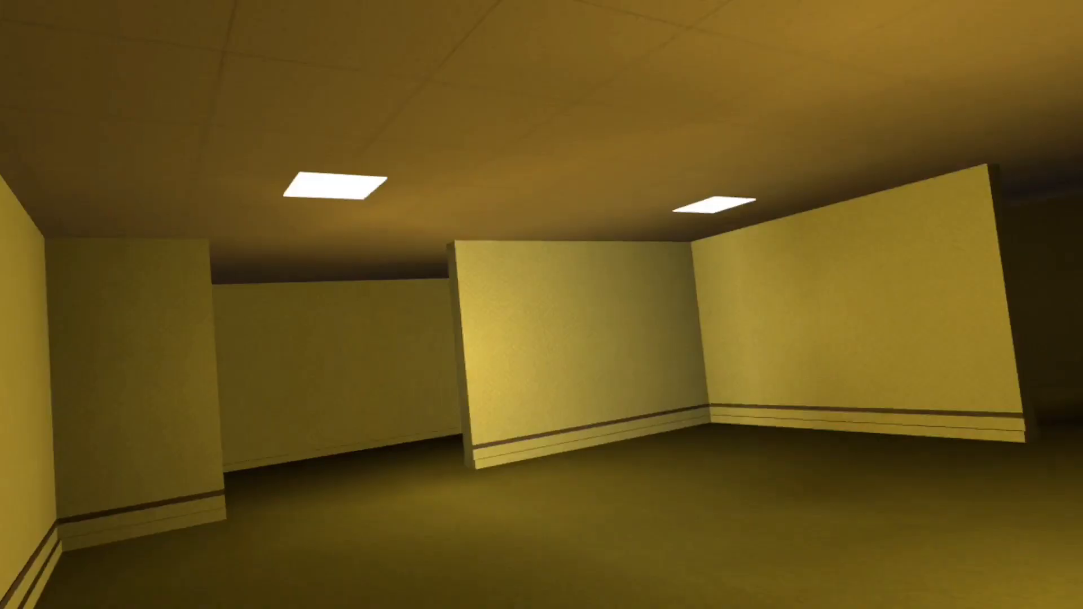
mouse_move(542, 305)
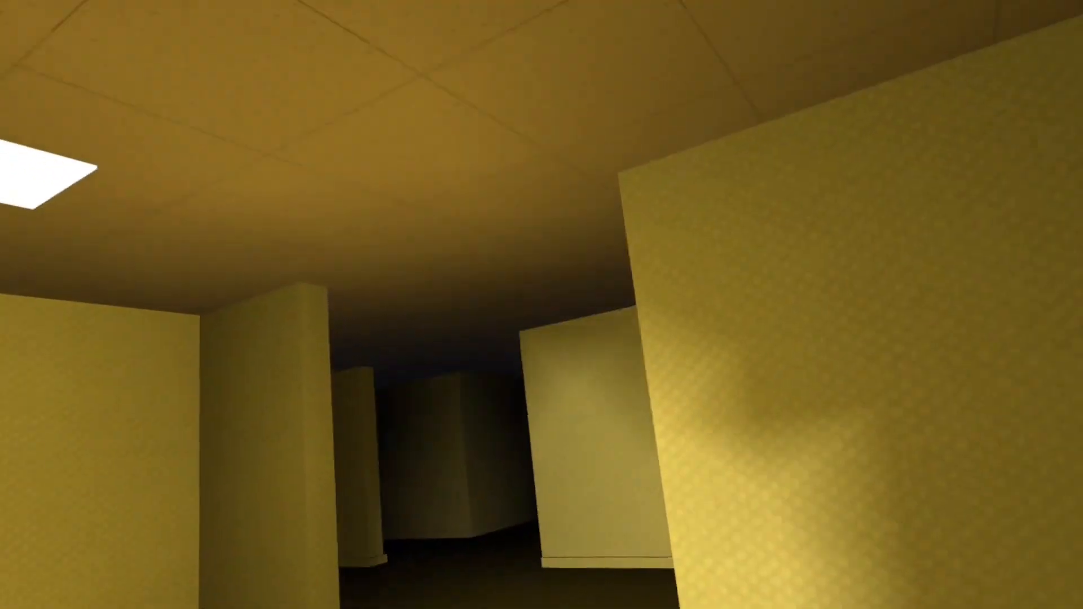